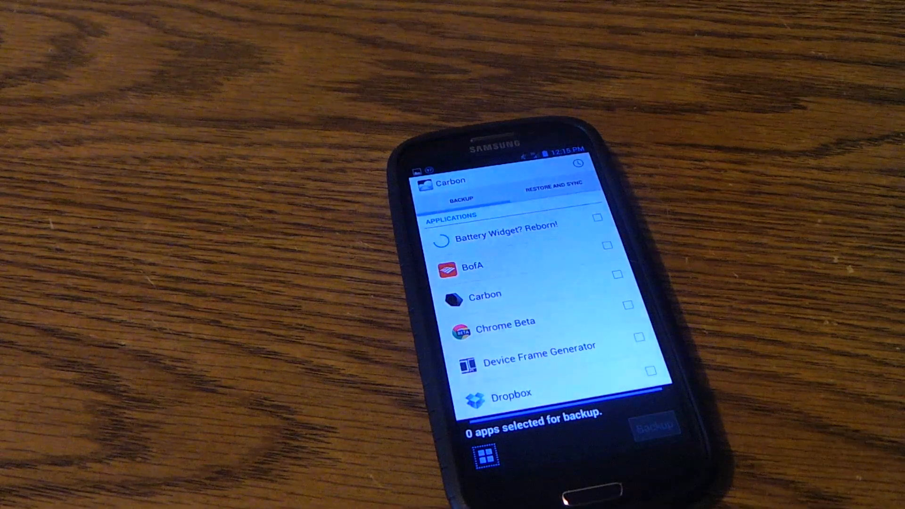
Select apps such as BofA and Chrome Beta in the applications list for backup
click(597, 217)
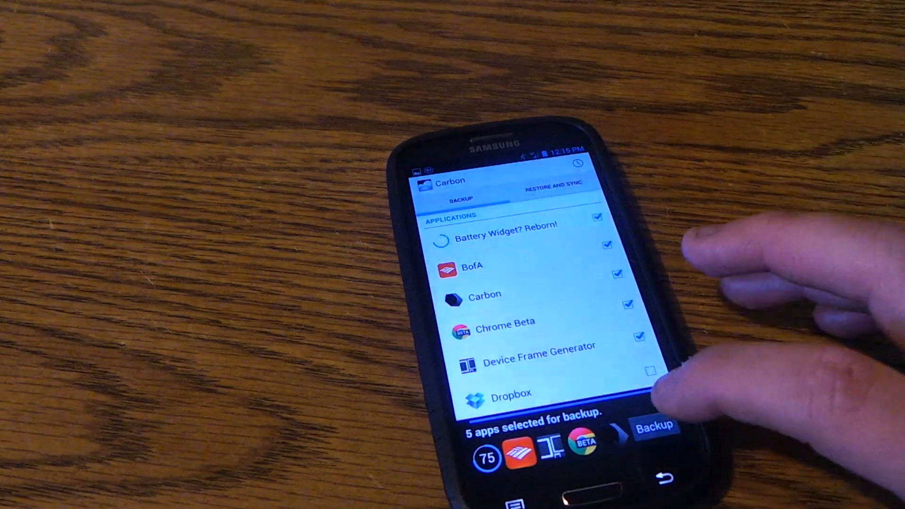
click(652, 425)
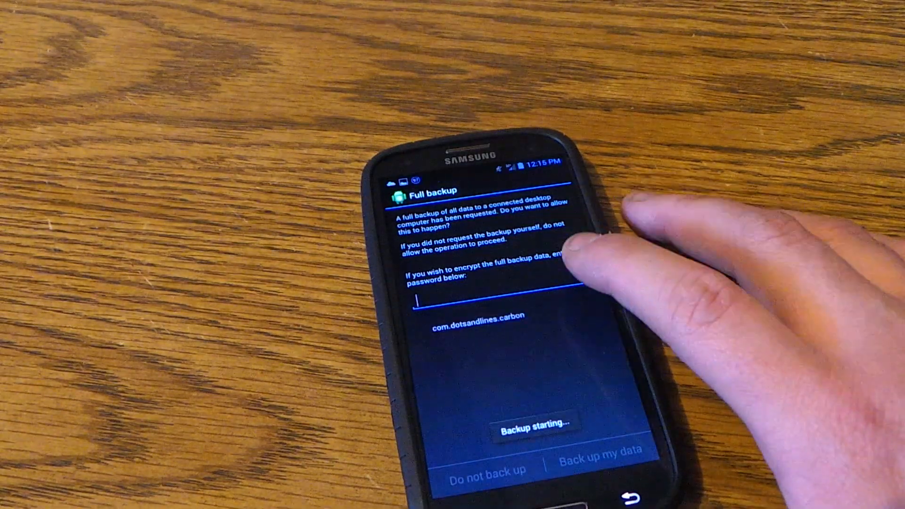
Allow the full backup to proceed with no encryption password
click(601, 451)
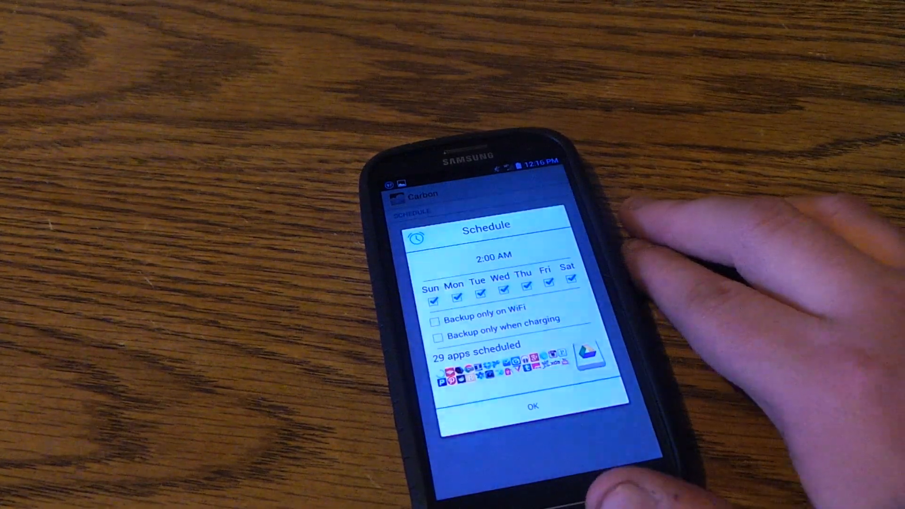
Save a daily 2:00 AM backup schedule for the 29 apps, all seven days ticked
click(490, 256)
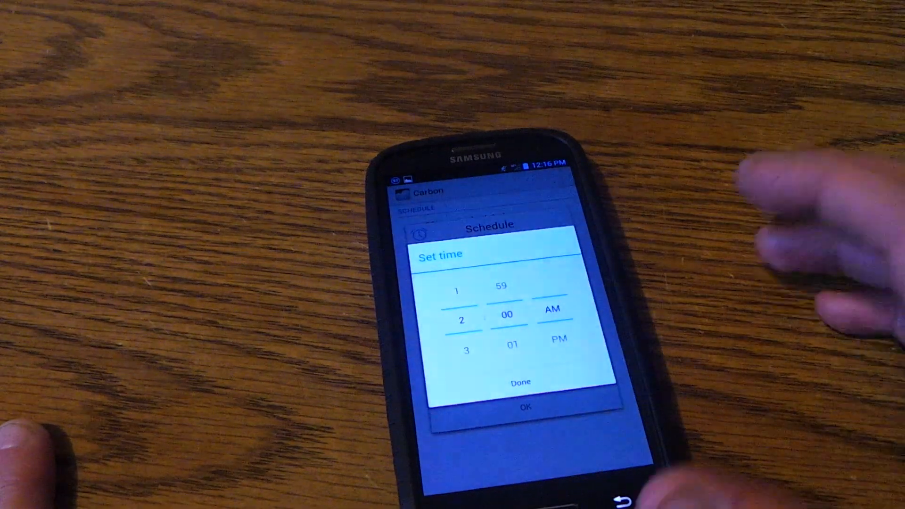
click(519, 382)
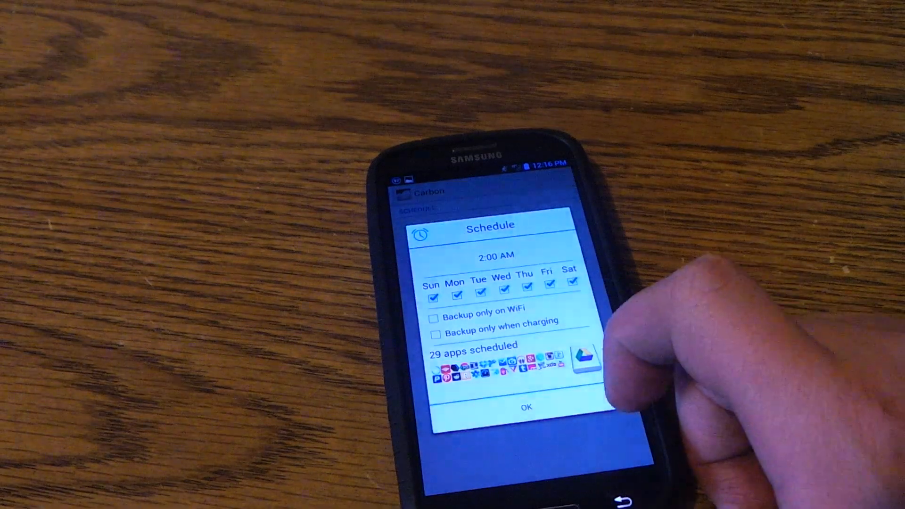
click(525, 407)
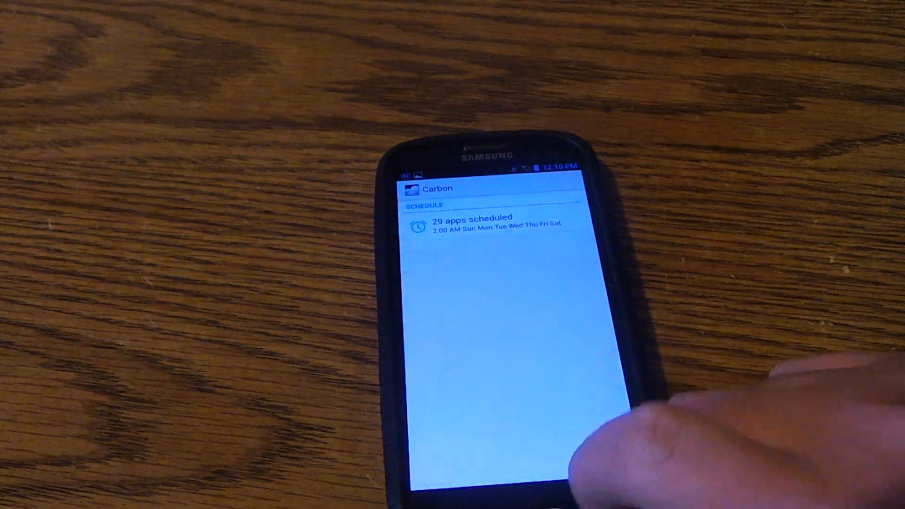
click(540, 203)
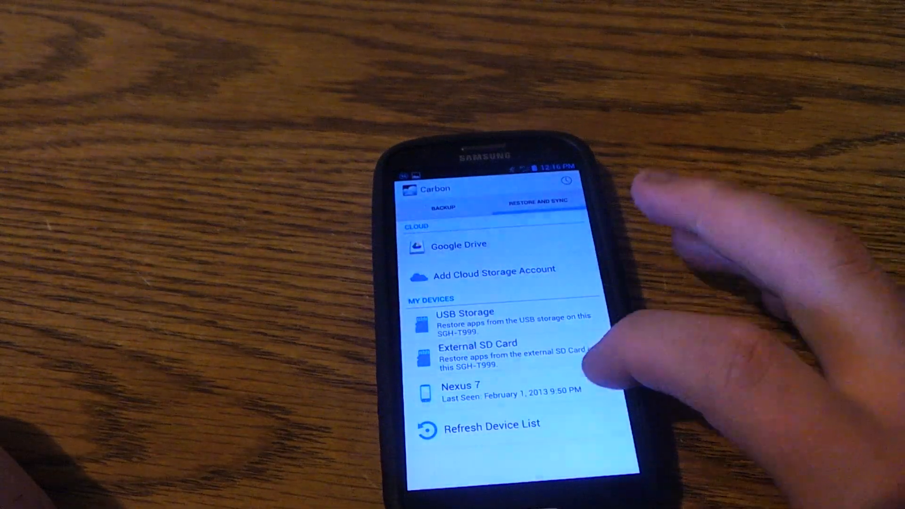
Open the Nexus 7 backups under My Devices in Restore and Sync
click(479, 356)
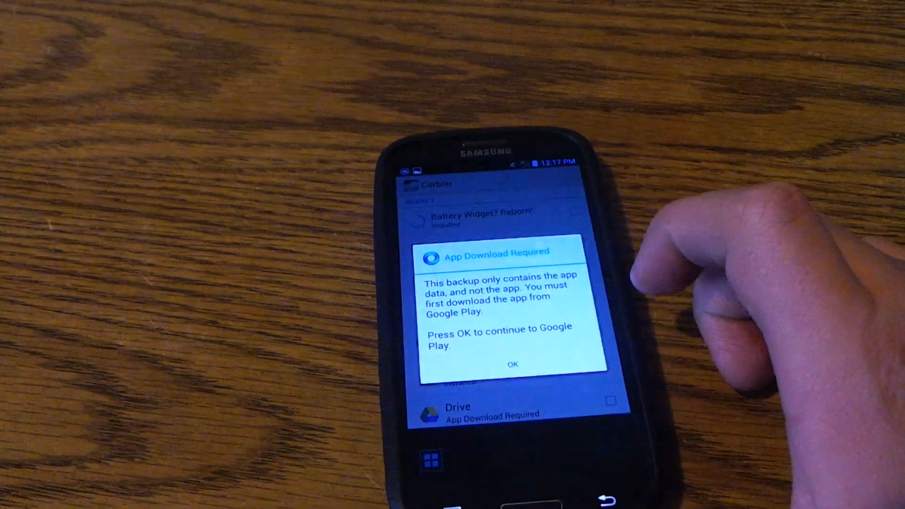
Dismiss the App Download Required notice and scroll the Nexus 7 list past PayPal, Pulse and Ruzzle
click(511, 364)
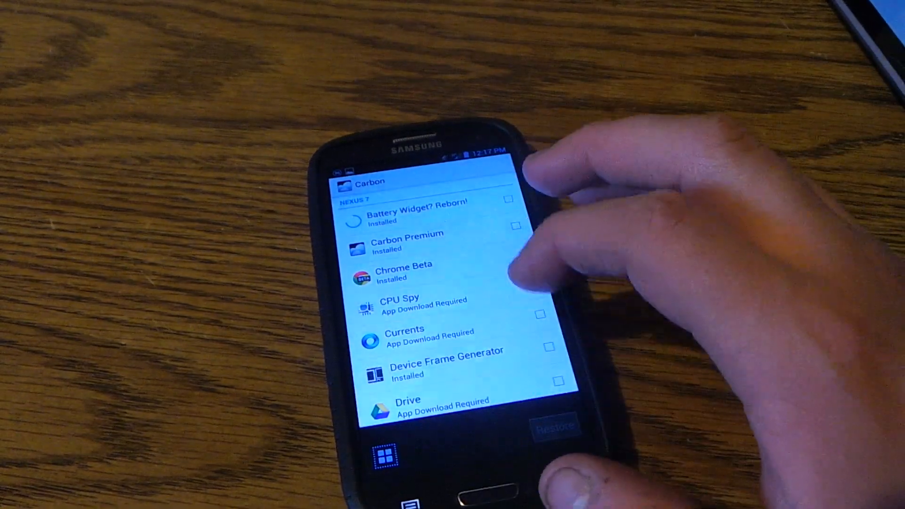
scroll(down, 3)
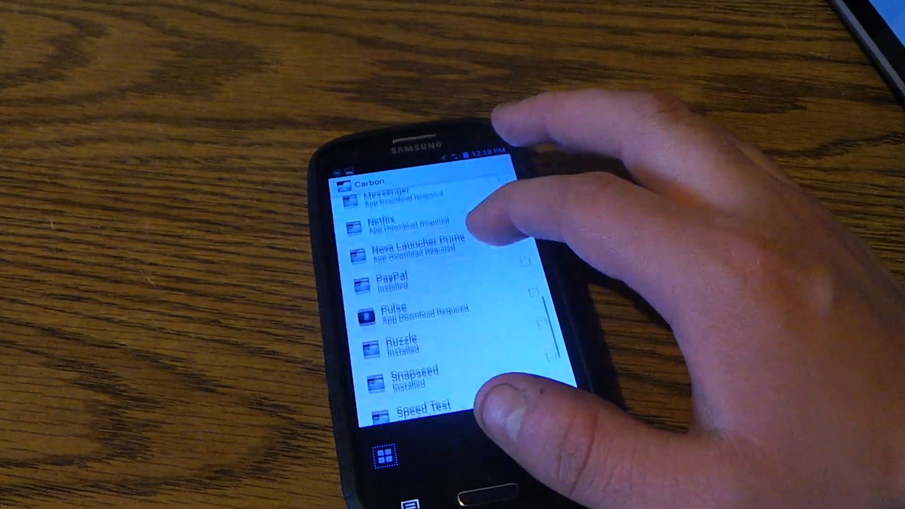